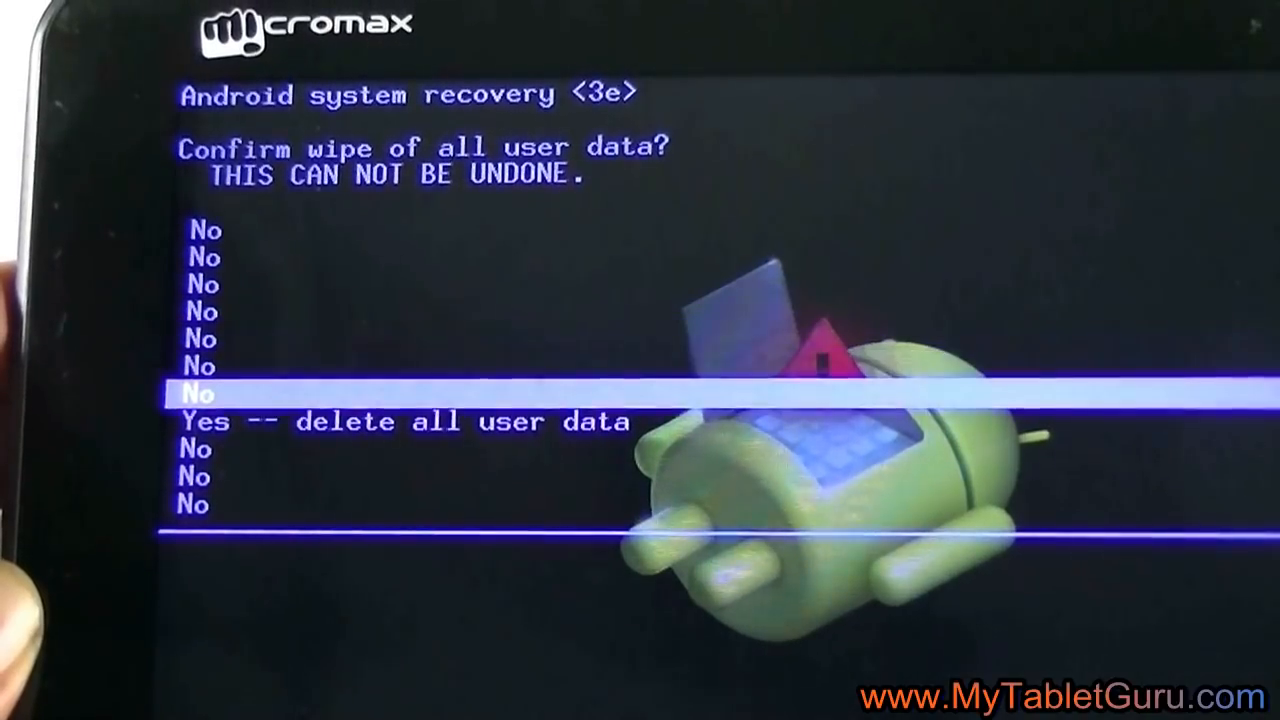
- Move toward 'delete all user data' in recovery, then reach the livesuite folder via Tablet software on the PC
{"action": "key", "text": "Down"}
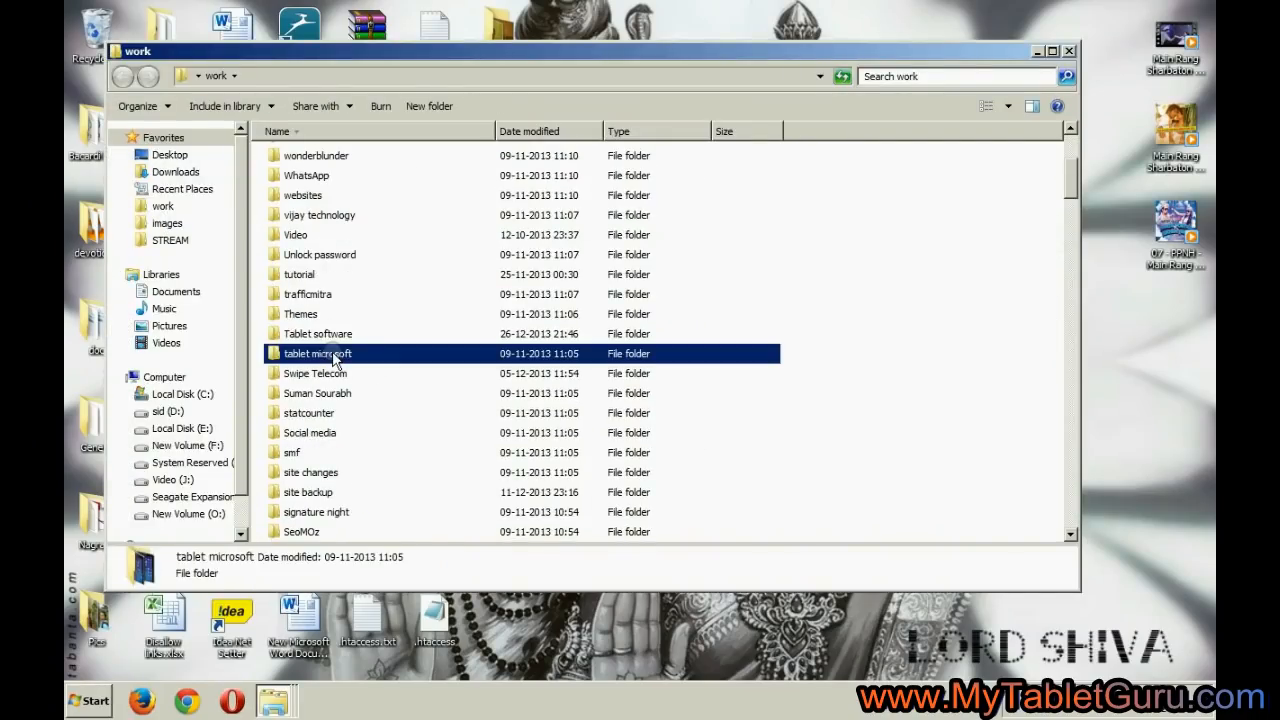
{"action": "double_click", "coordinate": [318, 332]}
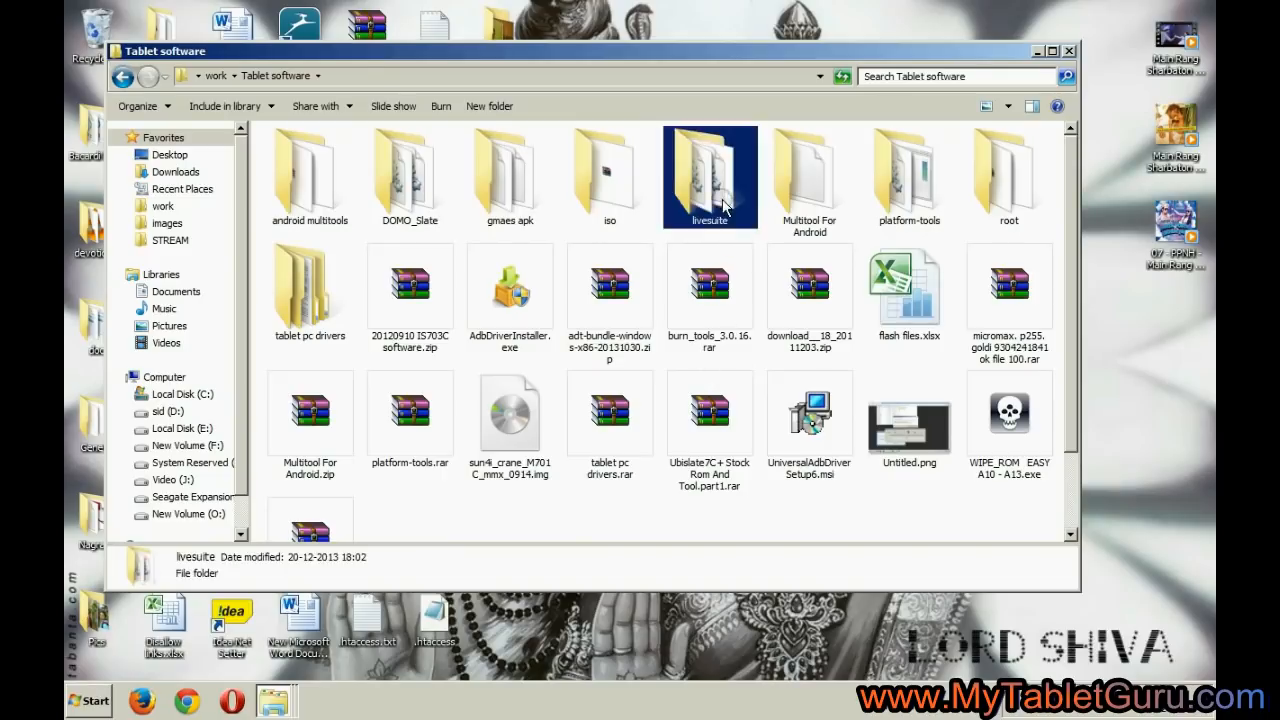
{"action": "double_click", "coordinate": [708, 176]}
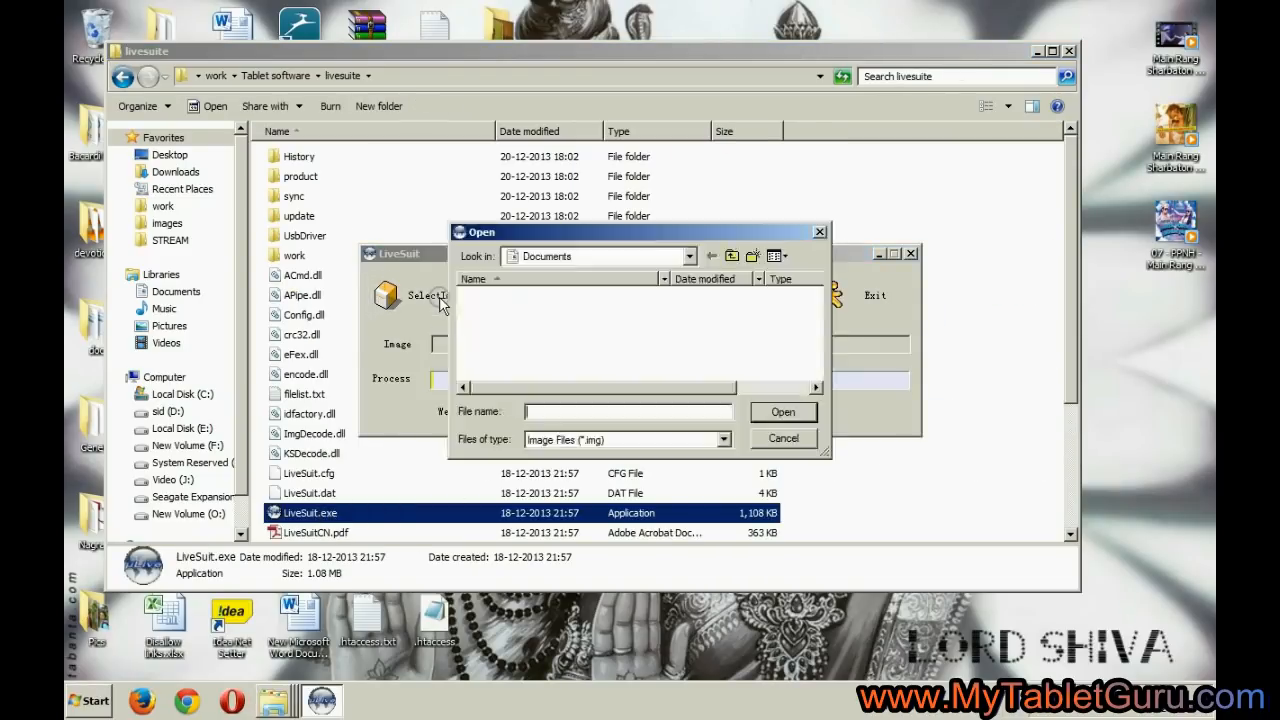
- Choose the micromax .img firmware file from the Tablet software folder as LiveSuit's image
{"action": "left_click", "coordinate": [784, 438]}
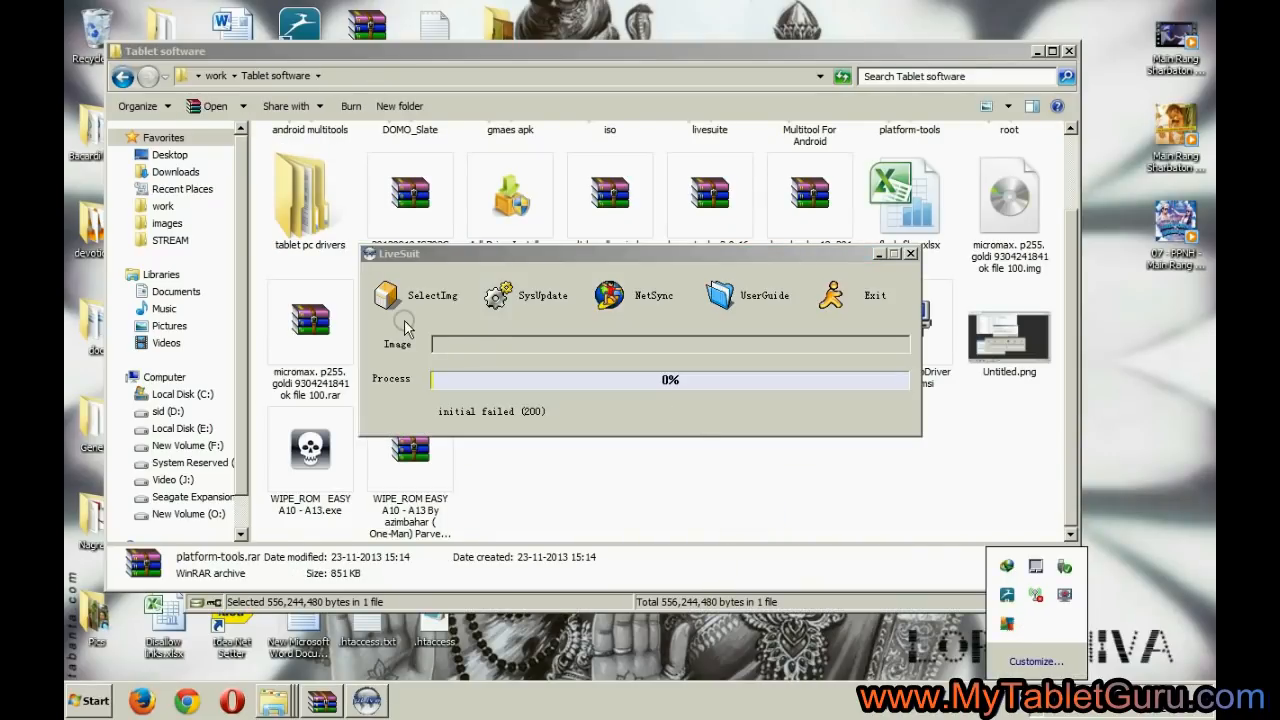
{"action": "left_click", "coordinate": [416, 296]}
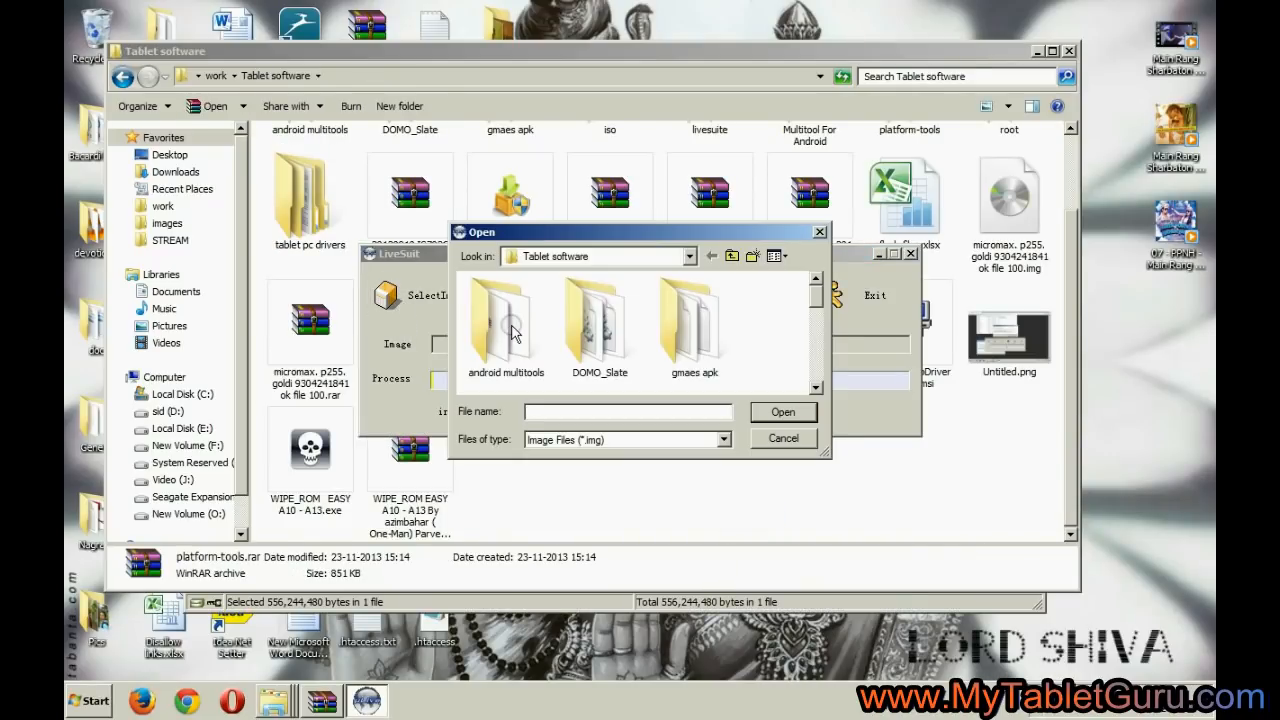
{"action": "scroll", "scroll_direction": "down", "scroll_amount": 3}
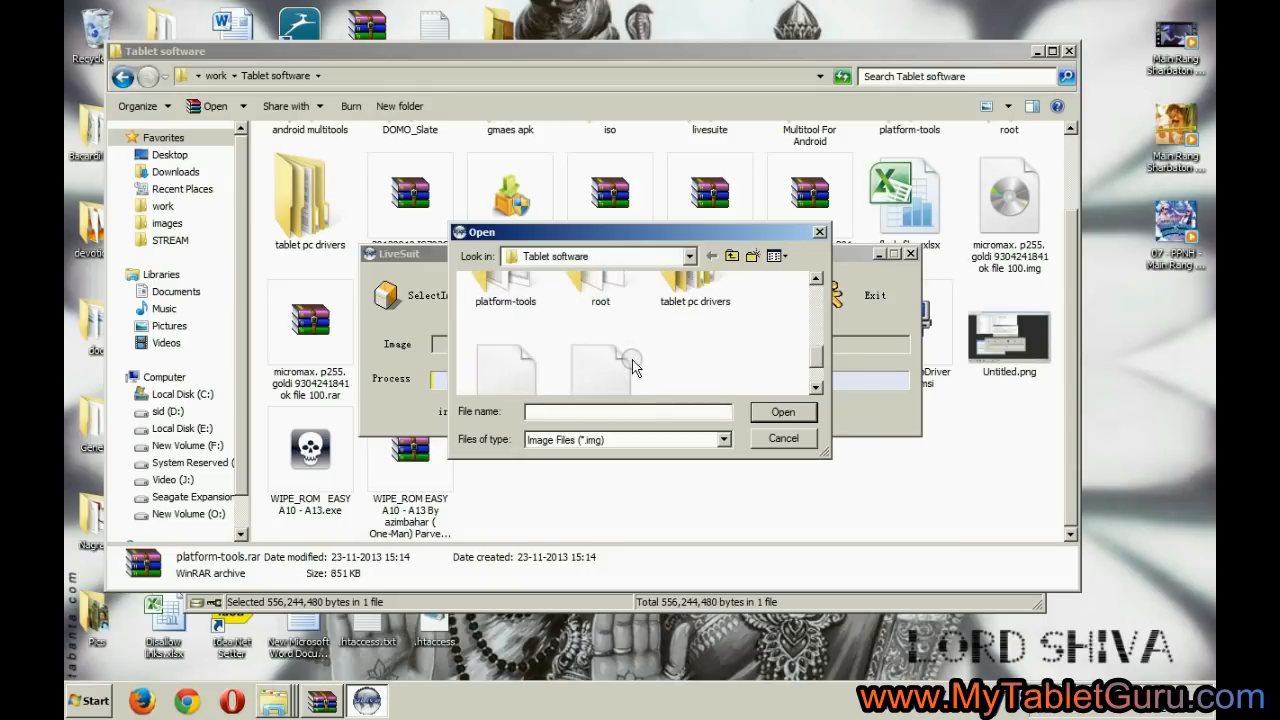
{"action": "left_click", "coordinate": [784, 412]}
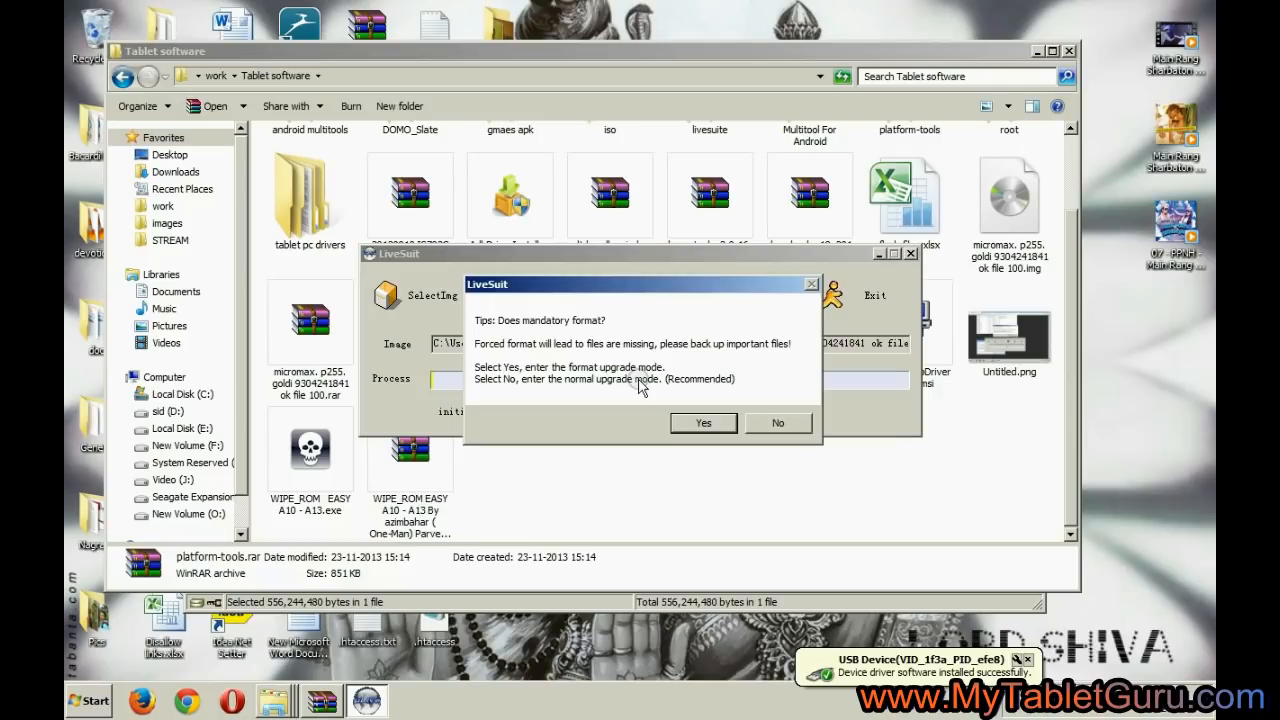
{"action": "mouse_move", "coordinate": [776, 500]}
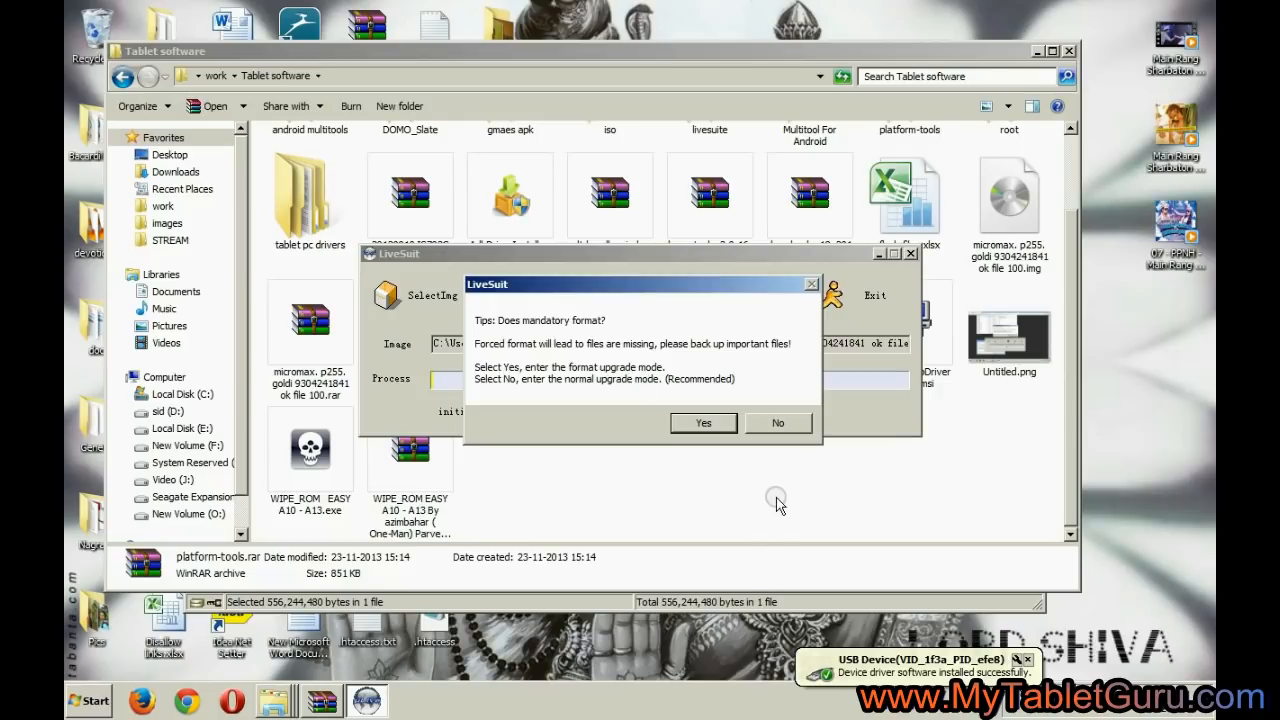
- Confirm the mandatory format and the force-format warning so flashing starts and progress climbs
{"action": "left_click", "coordinate": [704, 422]}
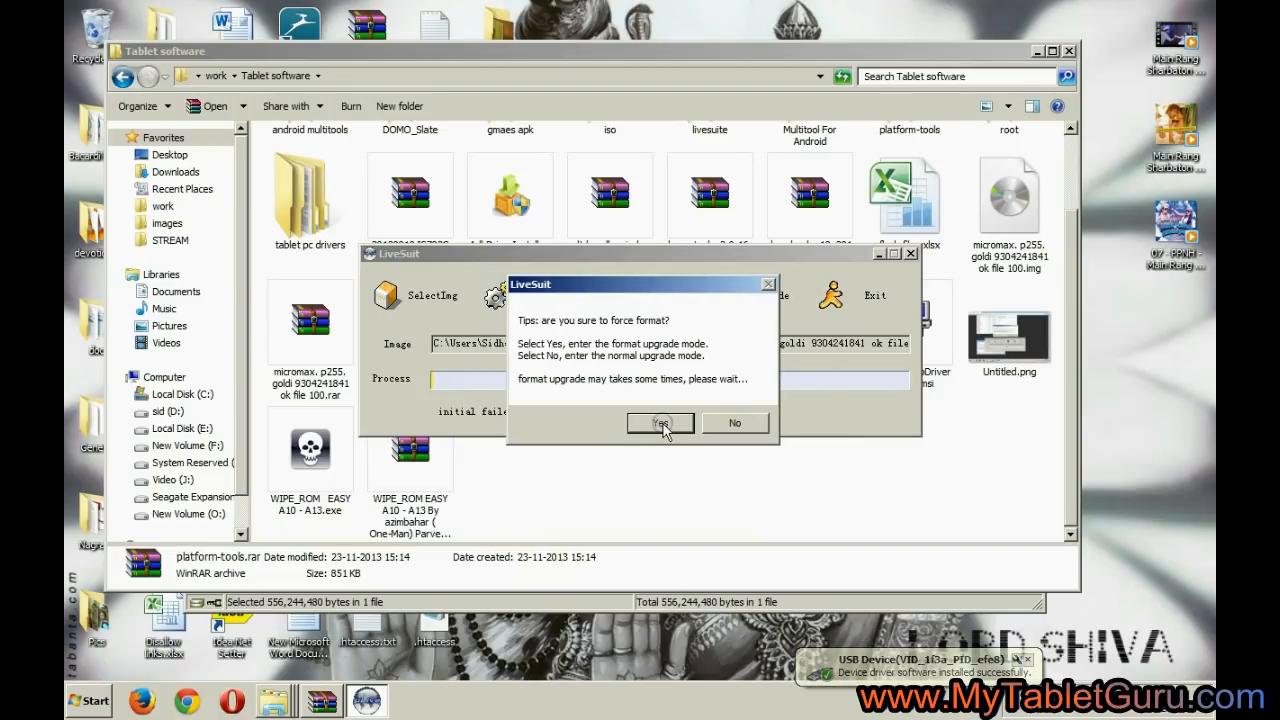
{"action": "left_click", "coordinate": [660, 424]}
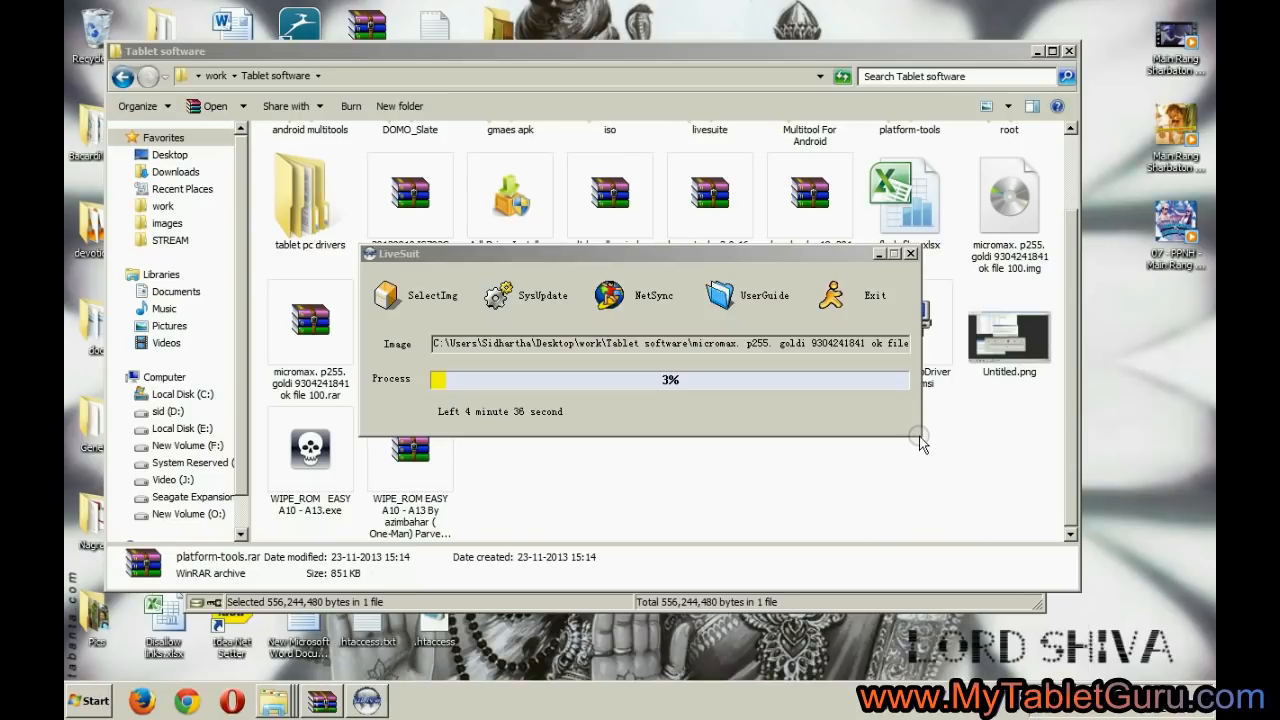
{"action": "left_click", "coordinate": [1068, 600]}
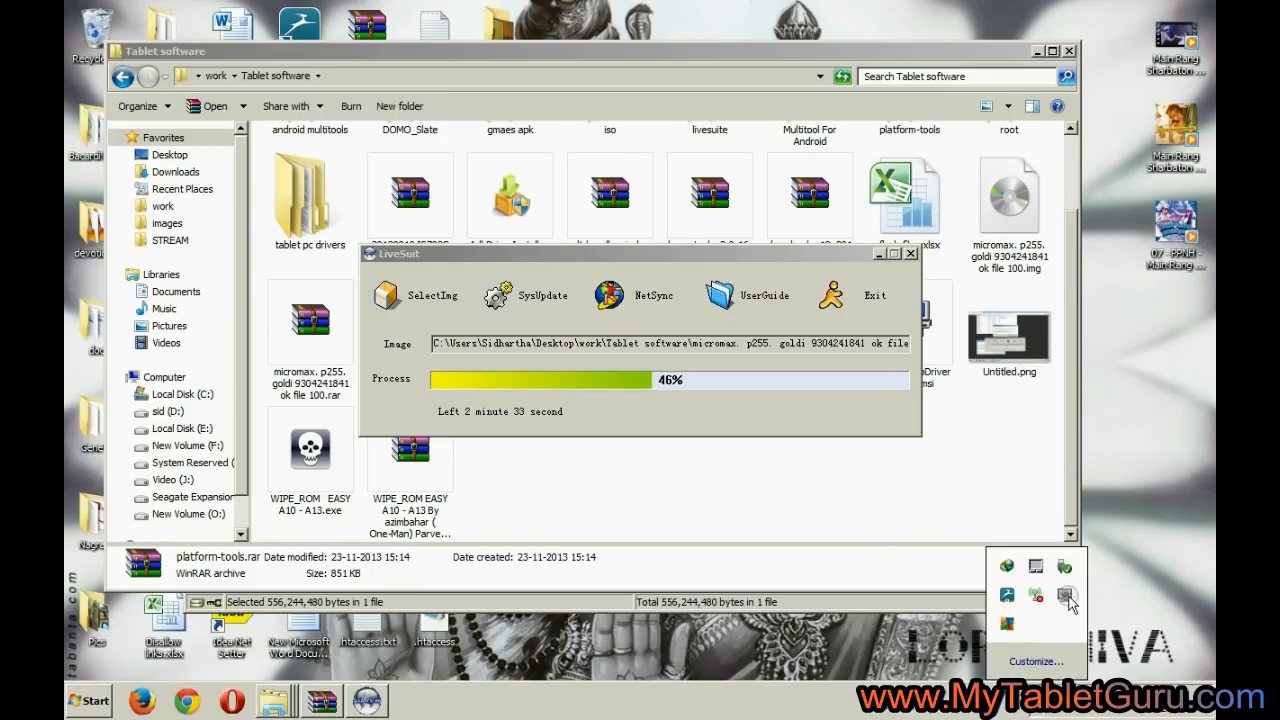